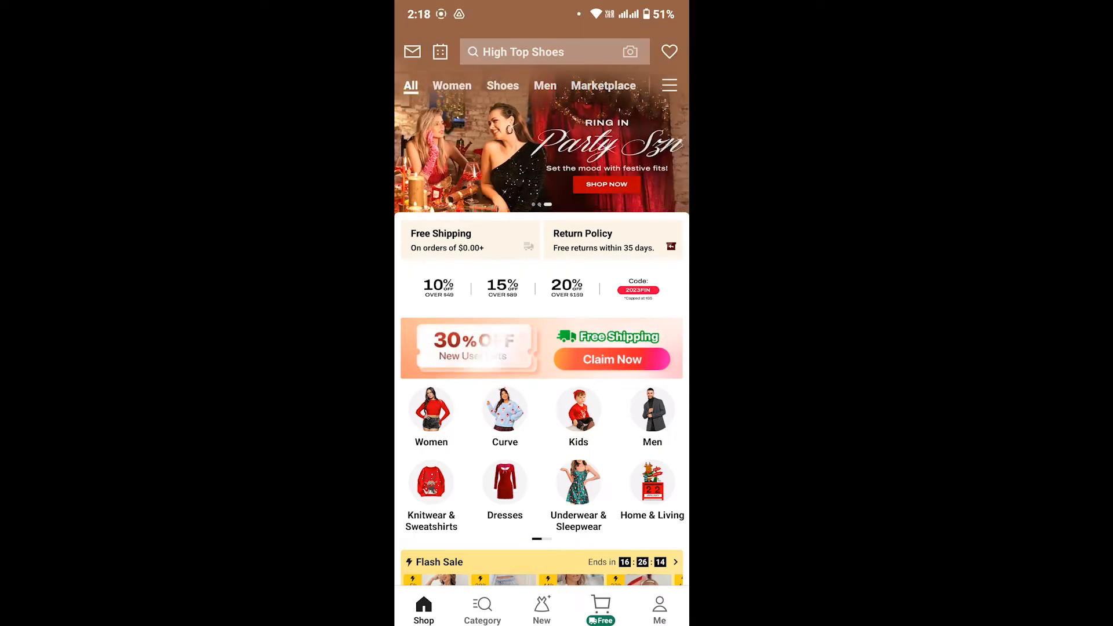
# - Leave SHEIN and launch the phone's Settings app from the app drawer
pyautogui.write('Bubble Shoes')
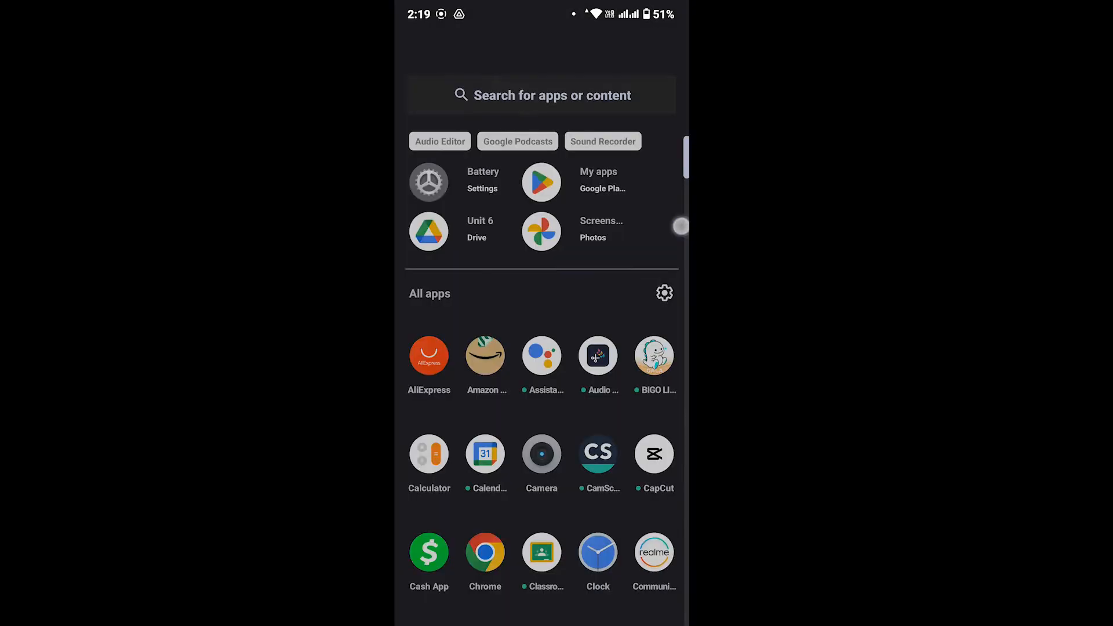
pyautogui.scroll(-3)
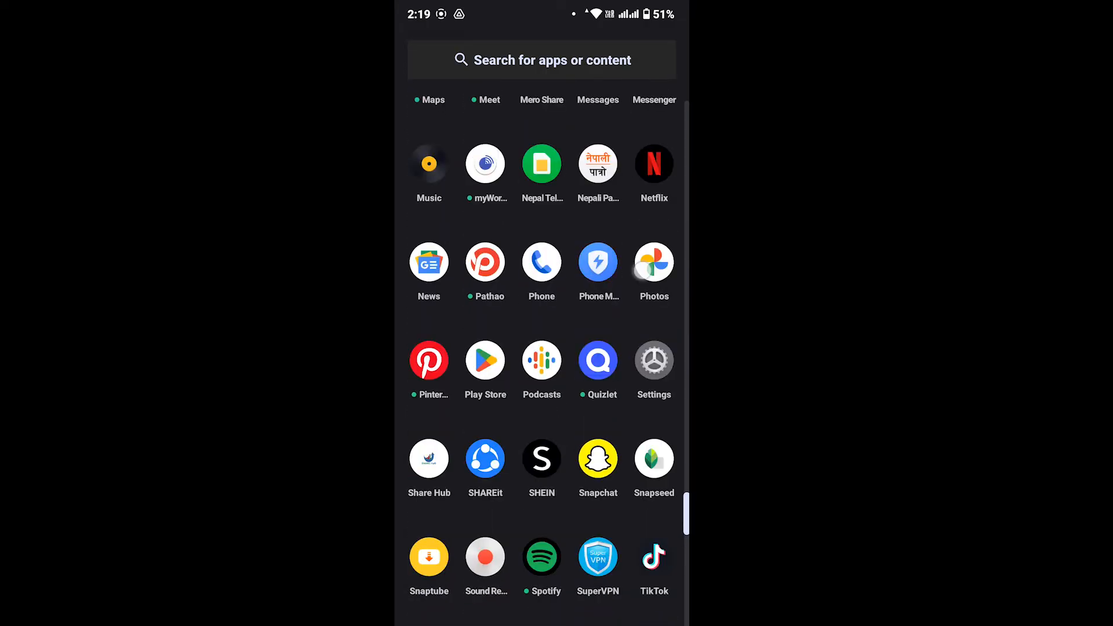
pyautogui.click(654, 360)
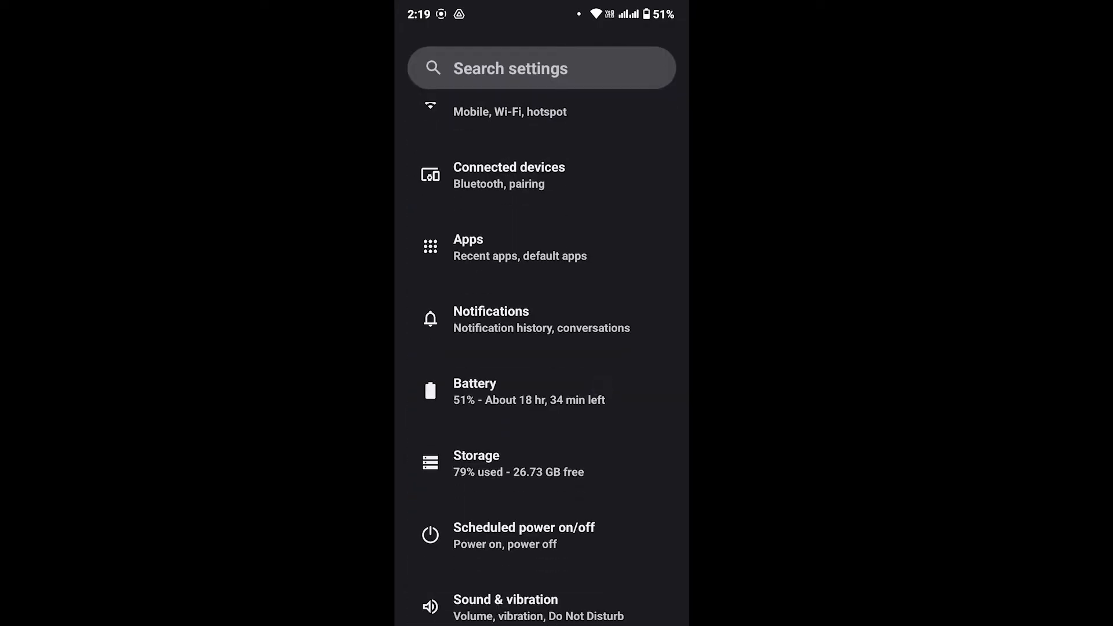
# - Reach the per-app App notifications list through the Notifications section
pyautogui.click(490, 318)
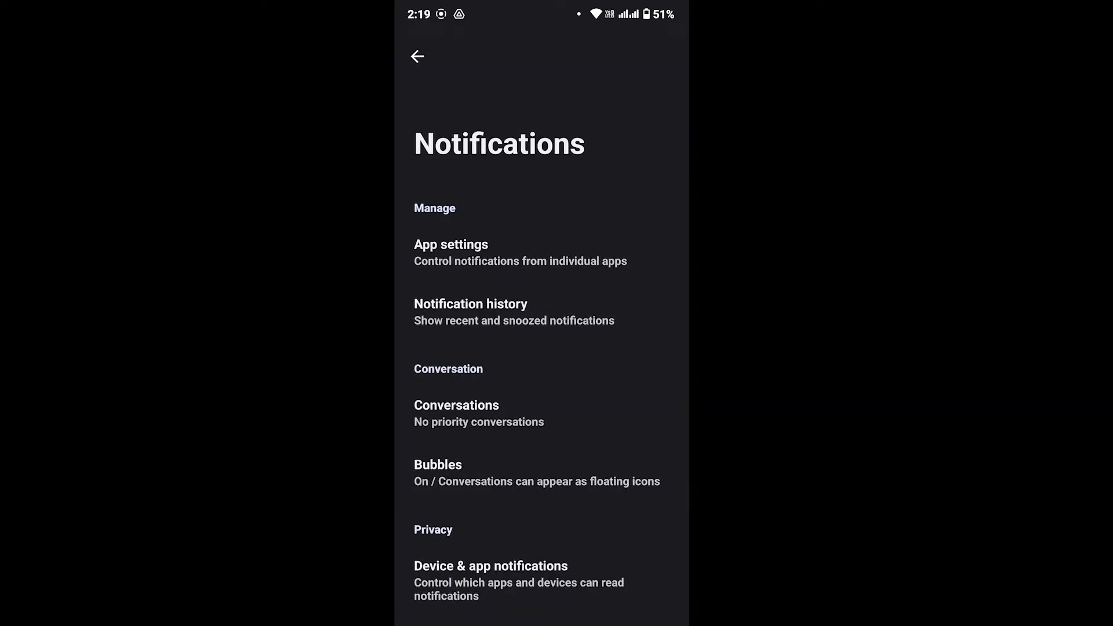
pyautogui.scroll(-3)
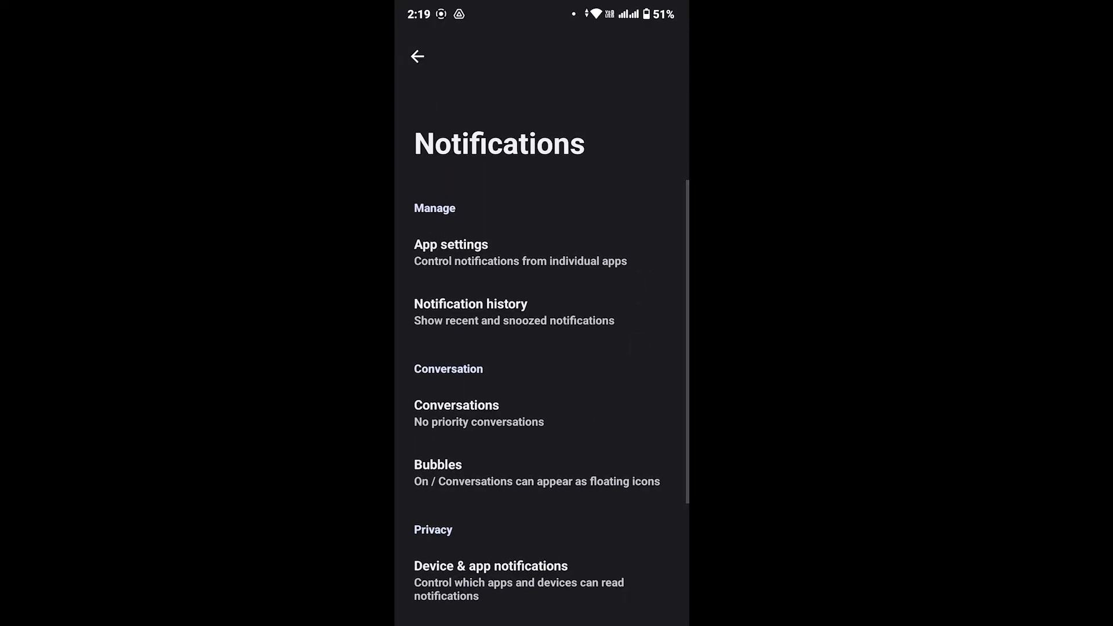
pyautogui.click(451, 251)
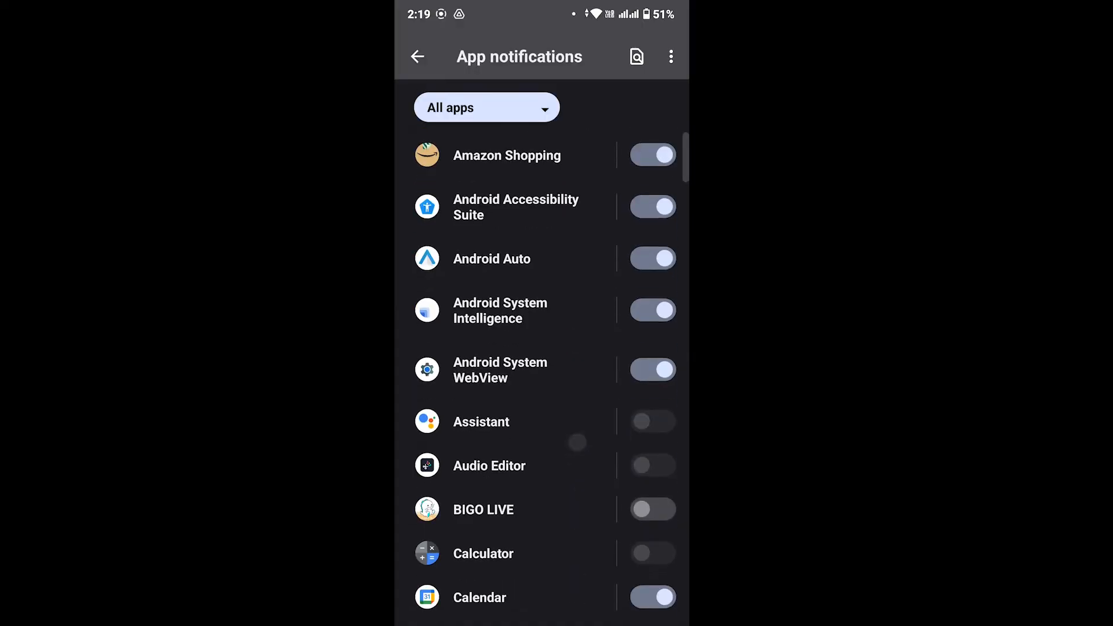
# - Scroll to SHEIN in the App notifications list and switch its toggle off
pyautogui.scroll(-3)
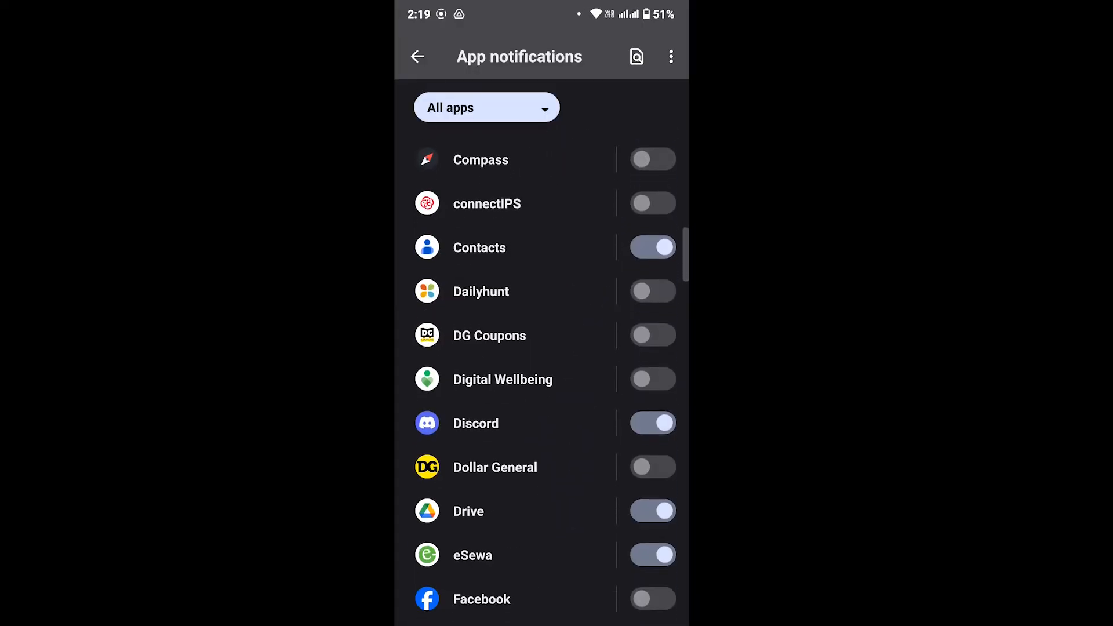
pyautogui.scroll(-3)
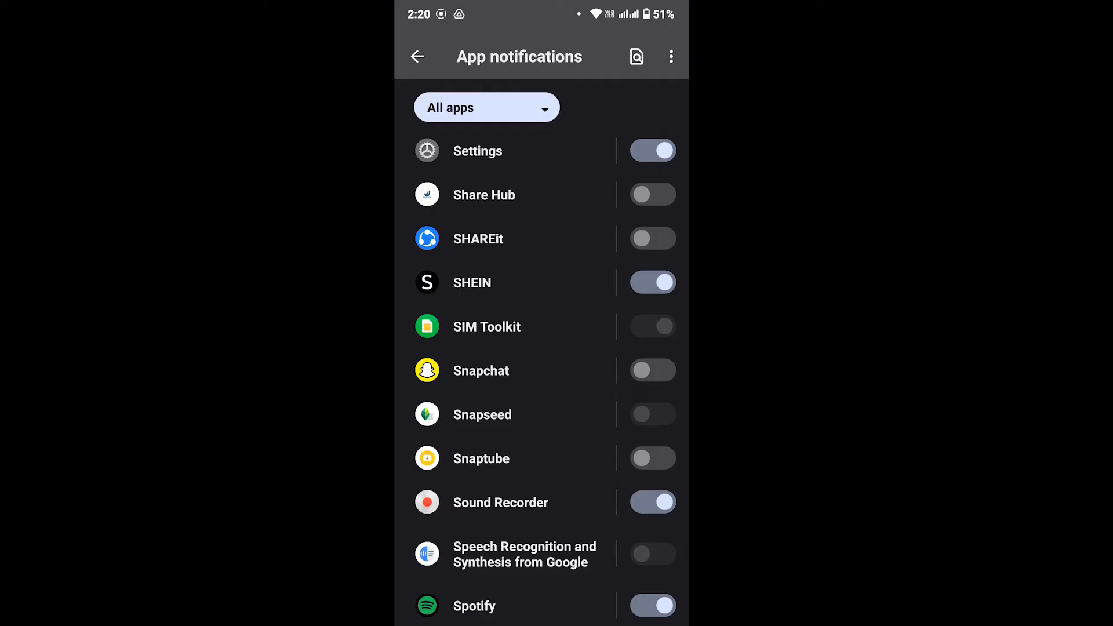
pyautogui.click(652, 281)
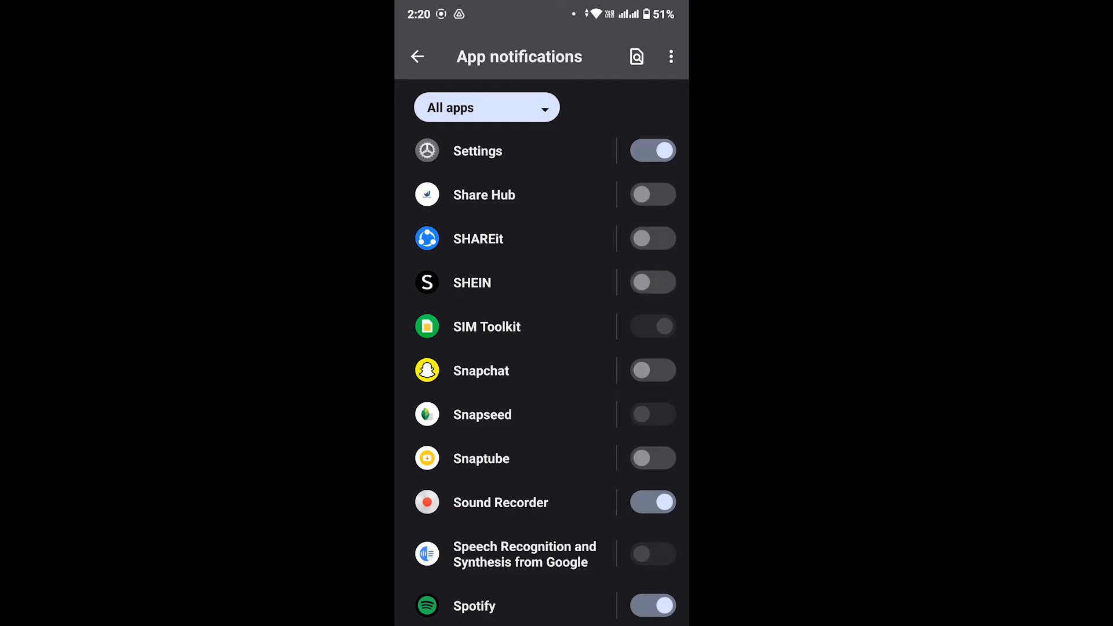